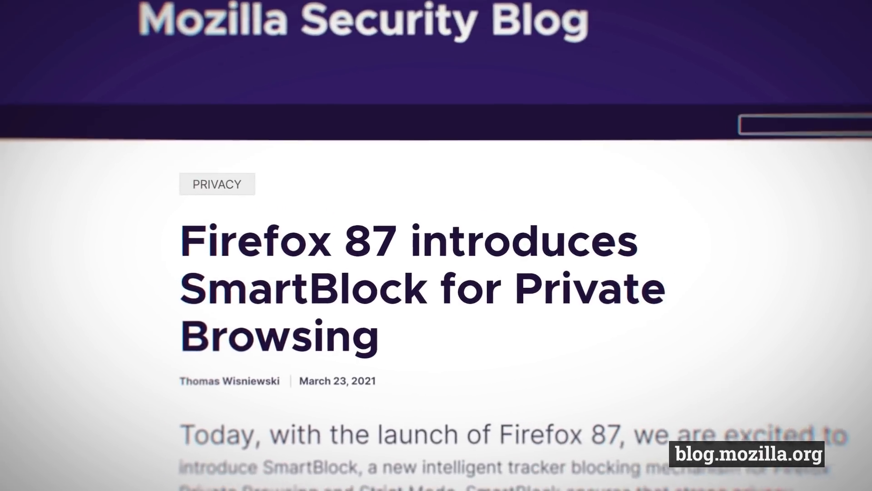
Scroll the SmartBlock announcement down to its 'Privacy is hard' heading.
{"action": "scroll", "scroll_direction": "down", "scroll_amount": 3}
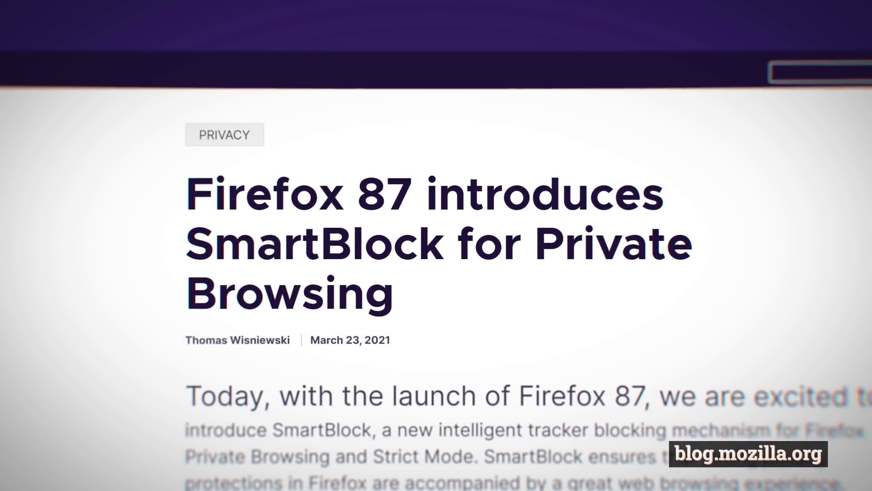
{"action": "scroll", "scroll_direction": "down", "scroll_amount": 3}
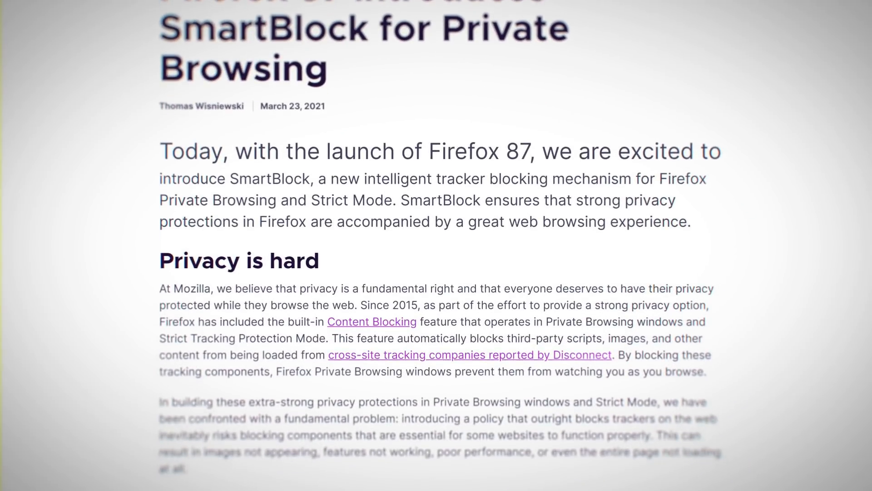
{"action": "scroll", "scroll_direction": "down", "scroll_amount": 3}
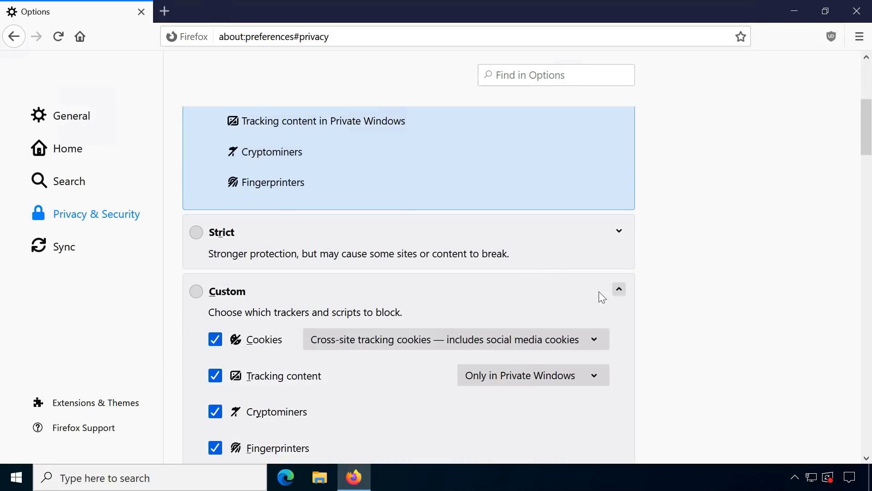
Move from privacy settings to nytimes.com and scroll past the blocked video to Editors' Picks.
{"action": "left_click", "coordinate": [455, 339]}
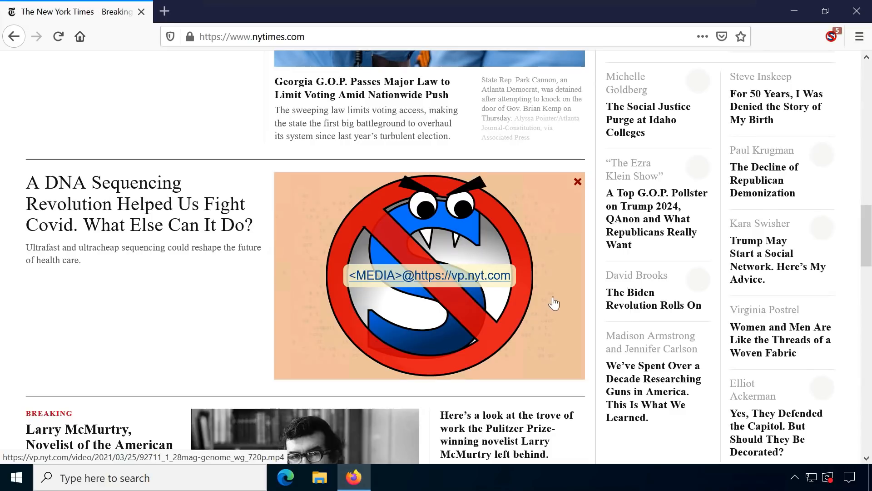
{"action": "scroll", "scroll_direction": "down", "scroll_amount": 3}
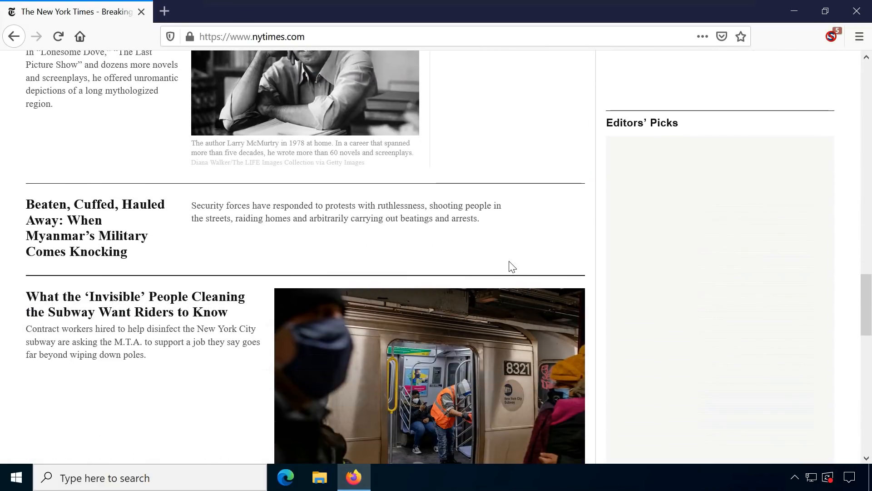
{"action": "mouse_move", "coordinate": [720, 346]}
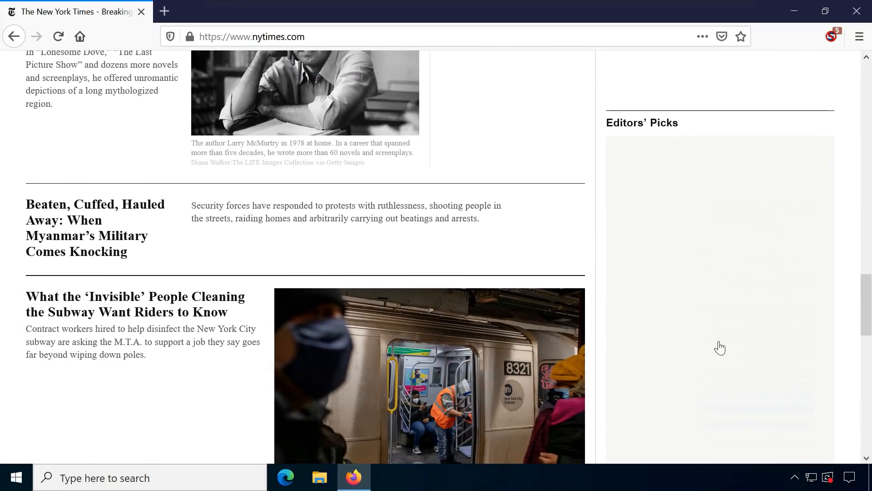
{"action": "left_click", "coordinate": [829, 36]}
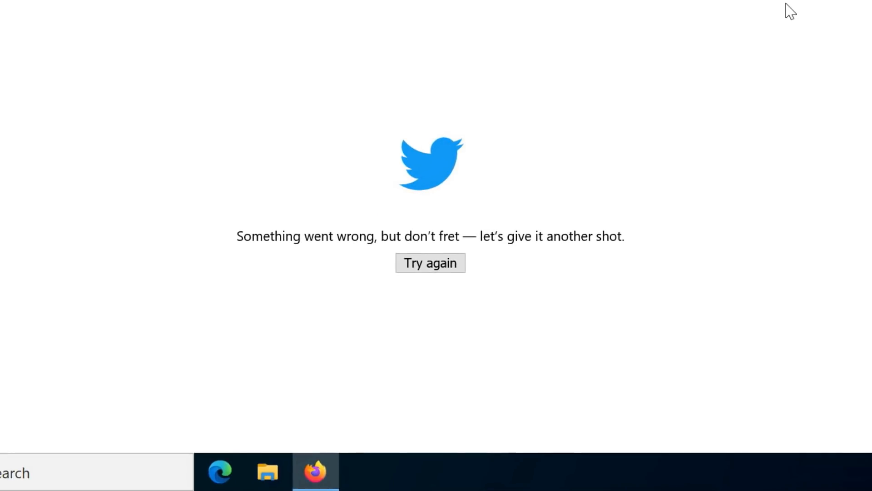
{"action": "mouse_move", "coordinate": [641, 117]}
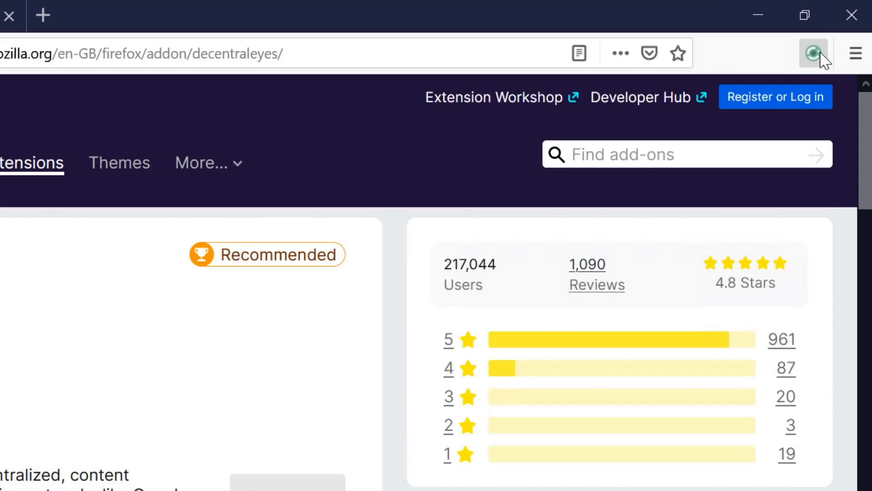
Check the installed Decentraleyes extension from its toolbar icon.
{"action": "left_click", "coordinate": [813, 52]}
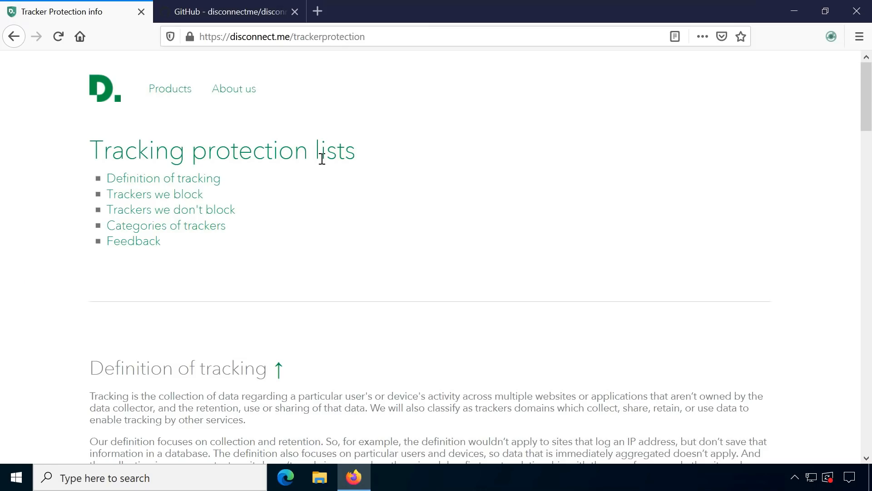
Switch to the disconnect-tracking-protection GitHub repository and scroll its page.
{"action": "left_click", "coordinate": [228, 11]}
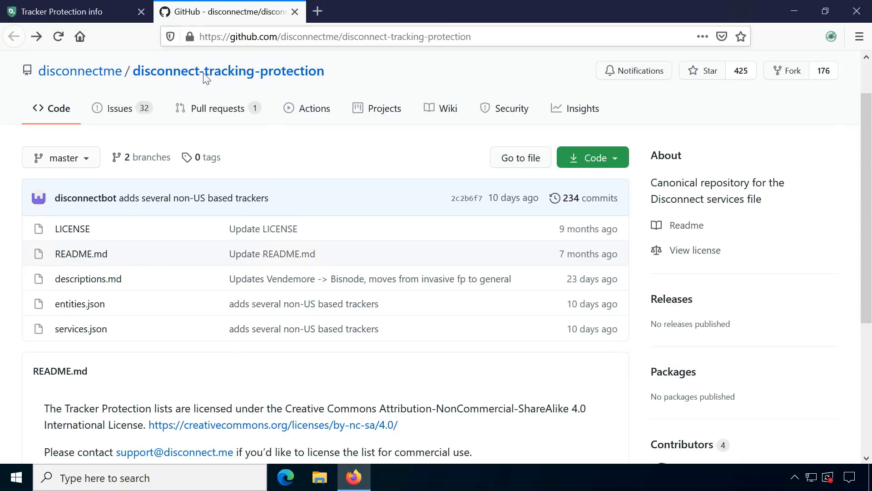
{"action": "scroll", "scroll_direction": "down", "scroll_amount": 3}
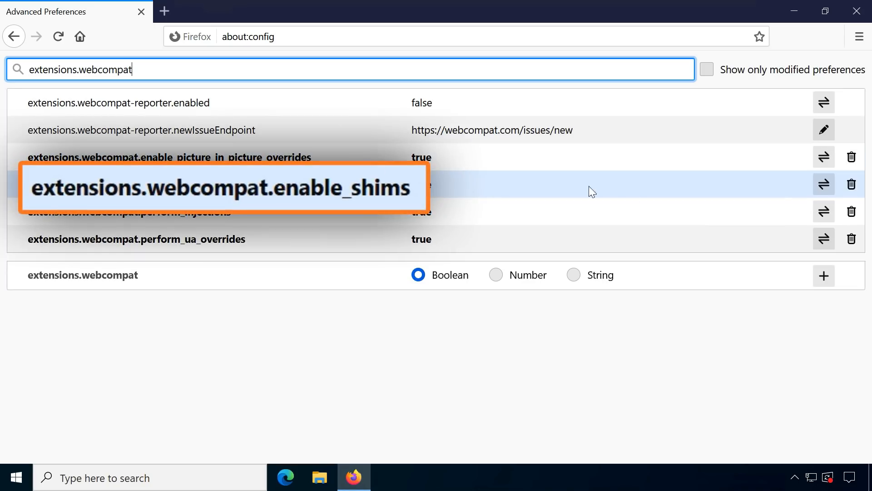
Toggle extensions.webcompat.enable_shims to false in about:config.
{"action": "left_click", "coordinate": [824, 185]}
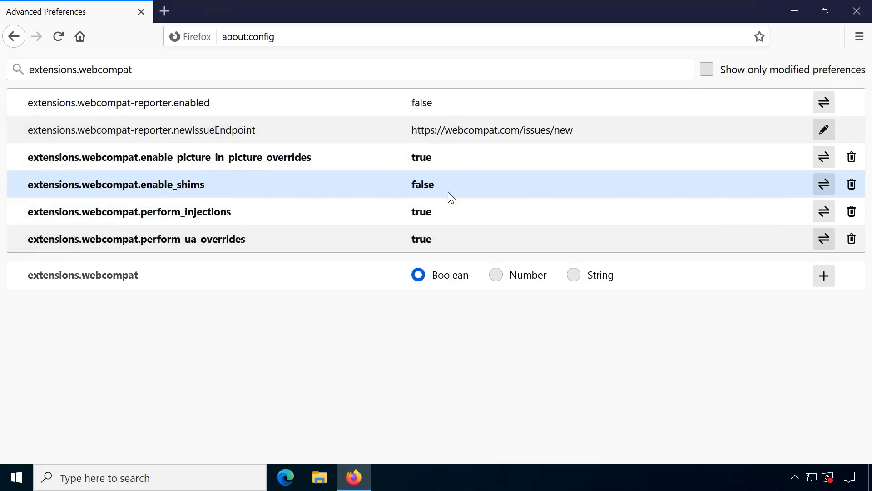
{"action": "mouse_move", "coordinate": [403, 193]}
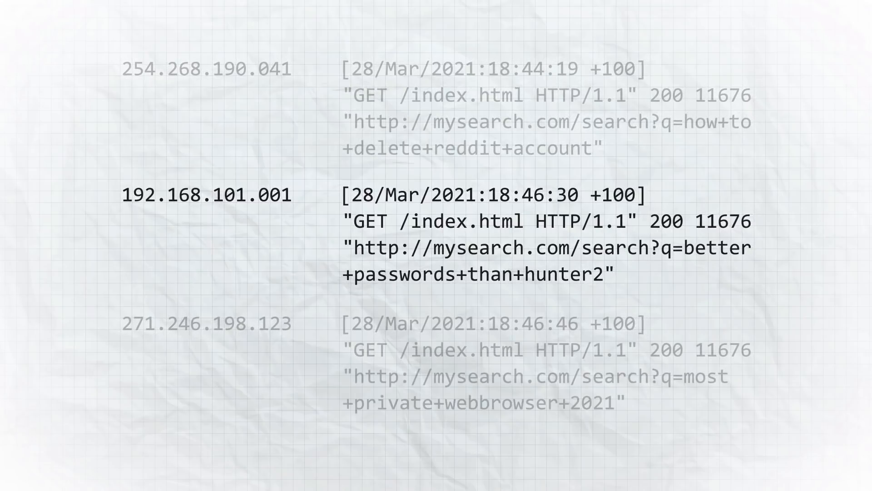
{"action": "double_click", "coordinate": [548, 248]}
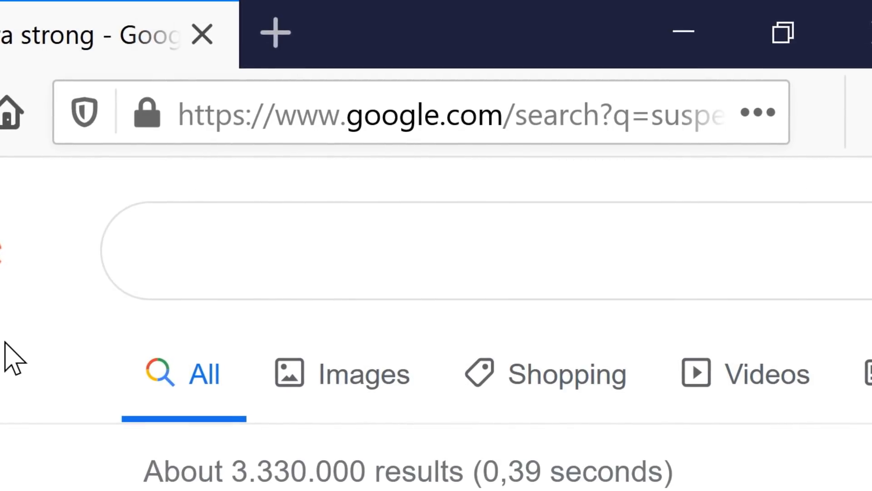
Select part of the Google results URL in the address bar to inspect its query.
{"action": "left_click", "coordinate": [378, 116]}
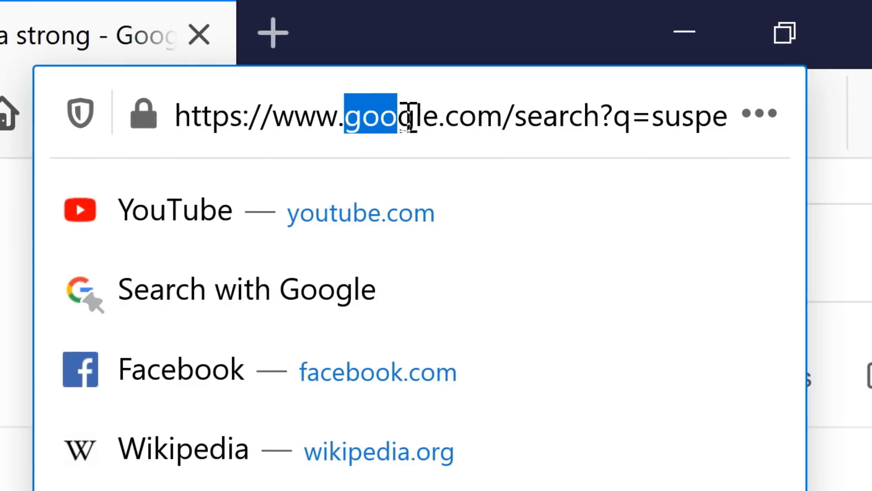